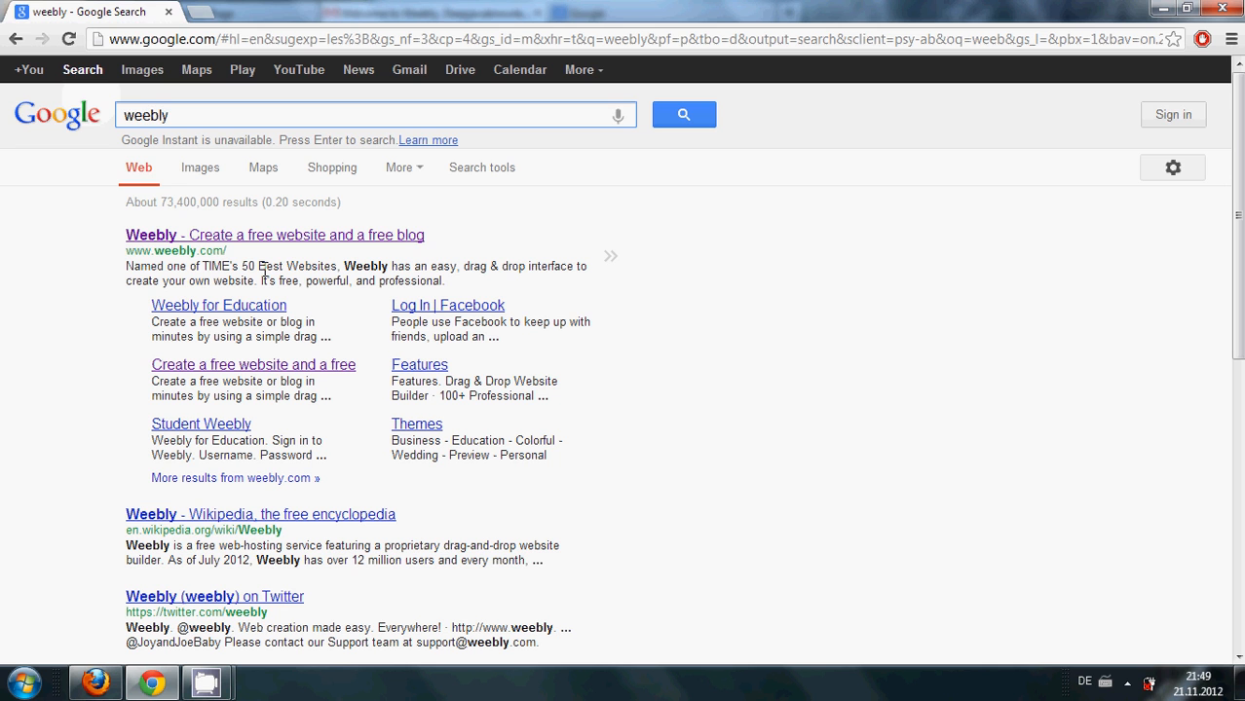
# Open the Weebly homepage from the Google results for 'weebly'
pyautogui.click(275, 234)
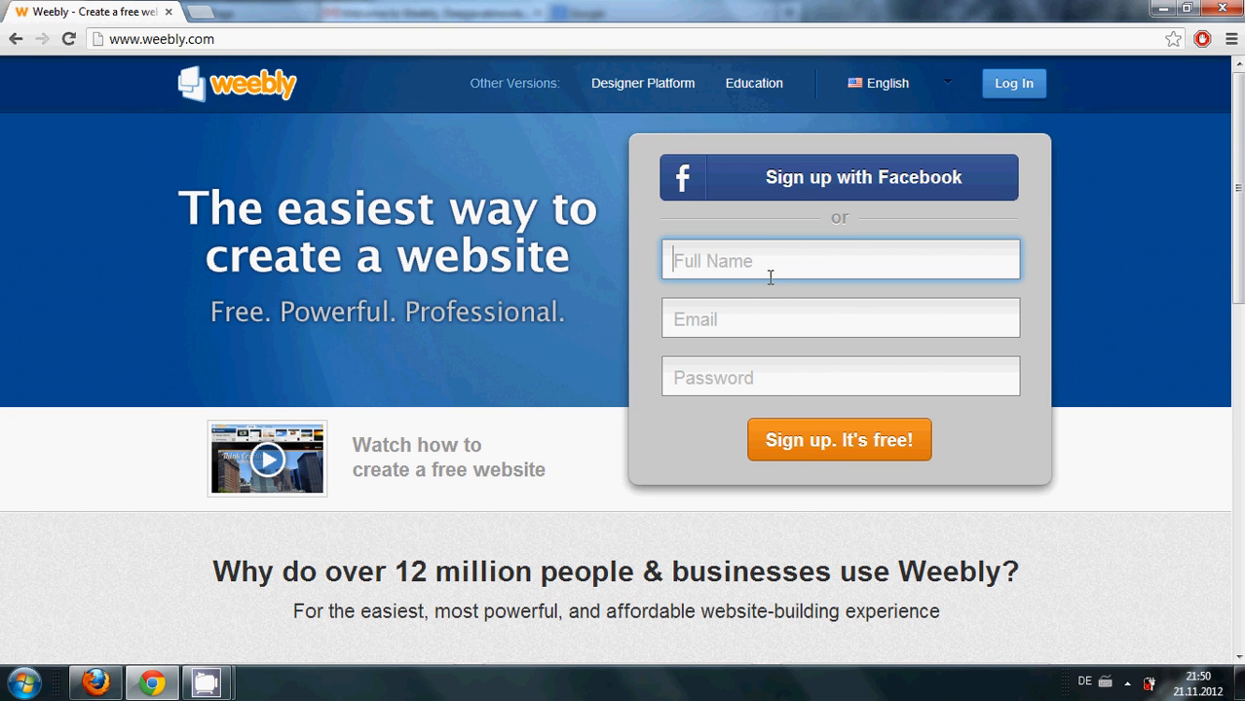
pyautogui.moveTo(872, 304)
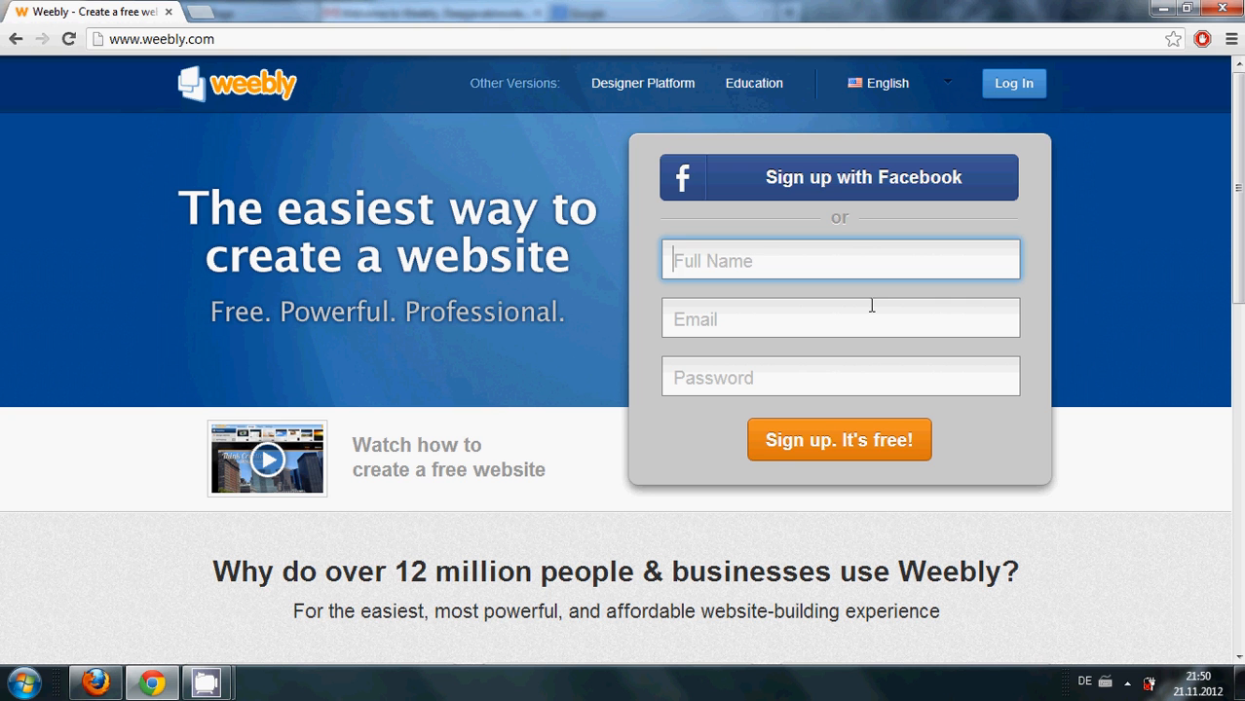
# Sign up and start a new site titled 'Programming Knowledge' in the Weebly editor
pyautogui.click(837, 440)
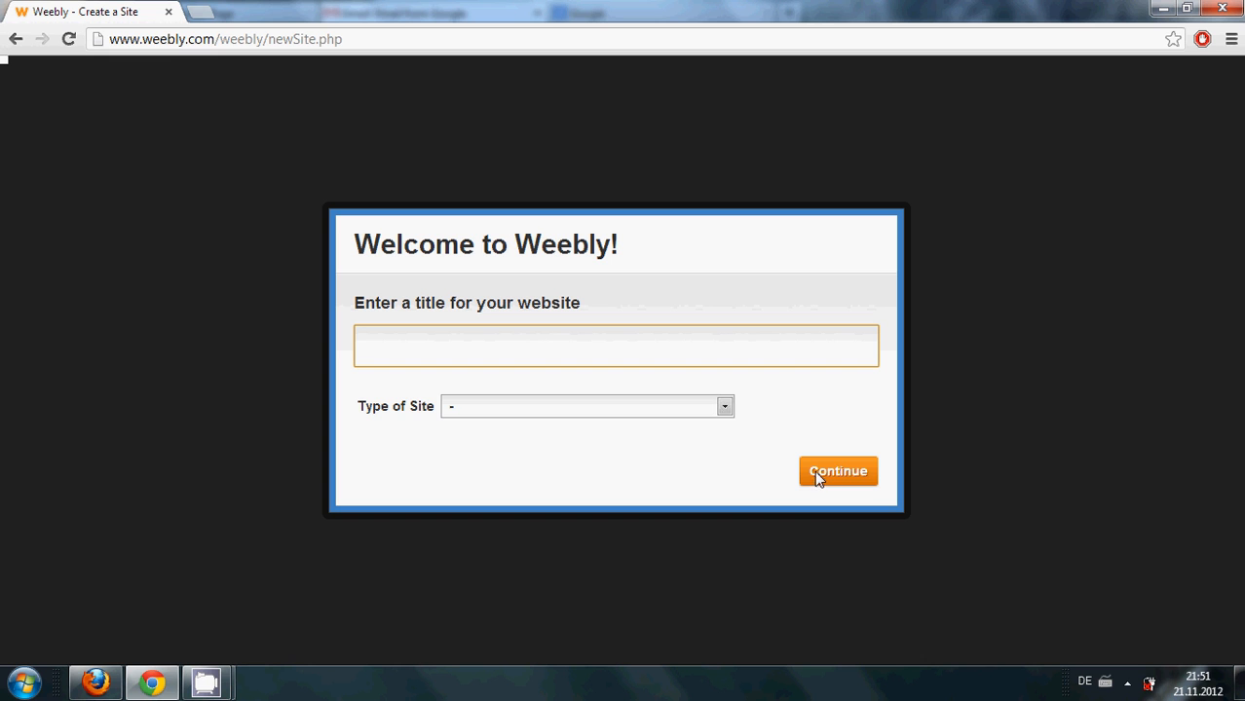
pyautogui.click(838, 470)
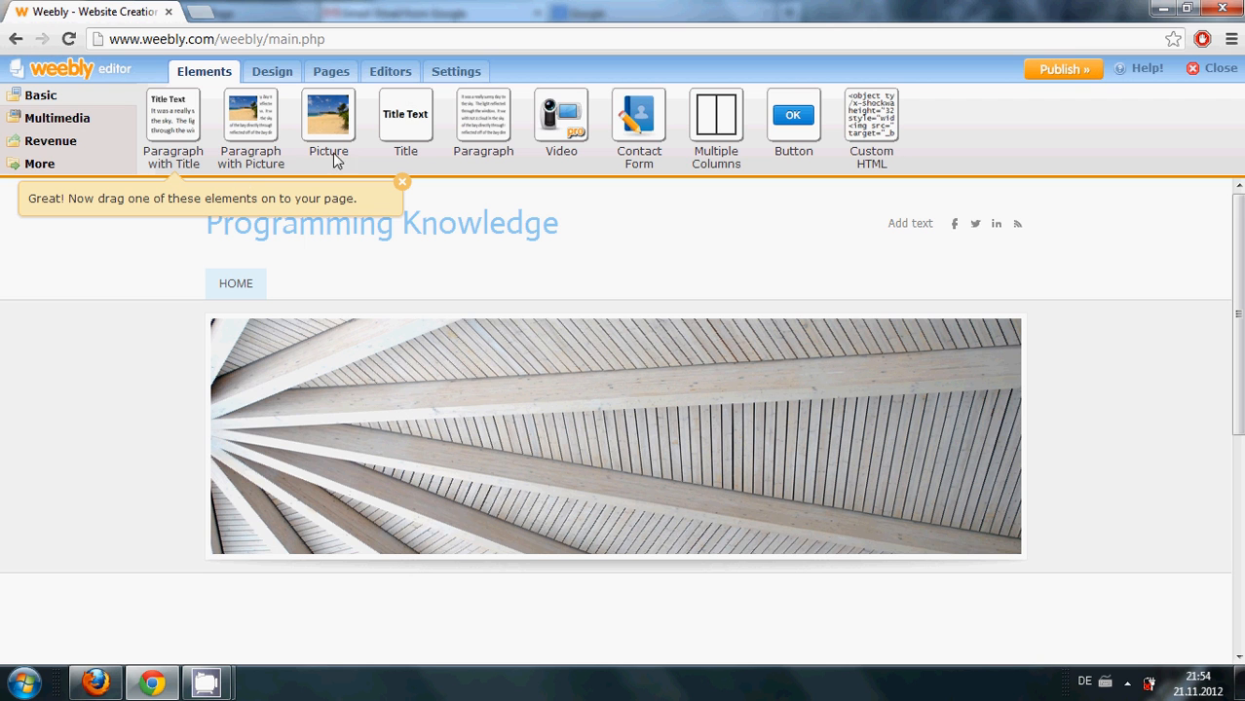
# Show the Off / Text / Logo display choices for the 'Programming Knowledge' site title
pyautogui.click(382, 222)
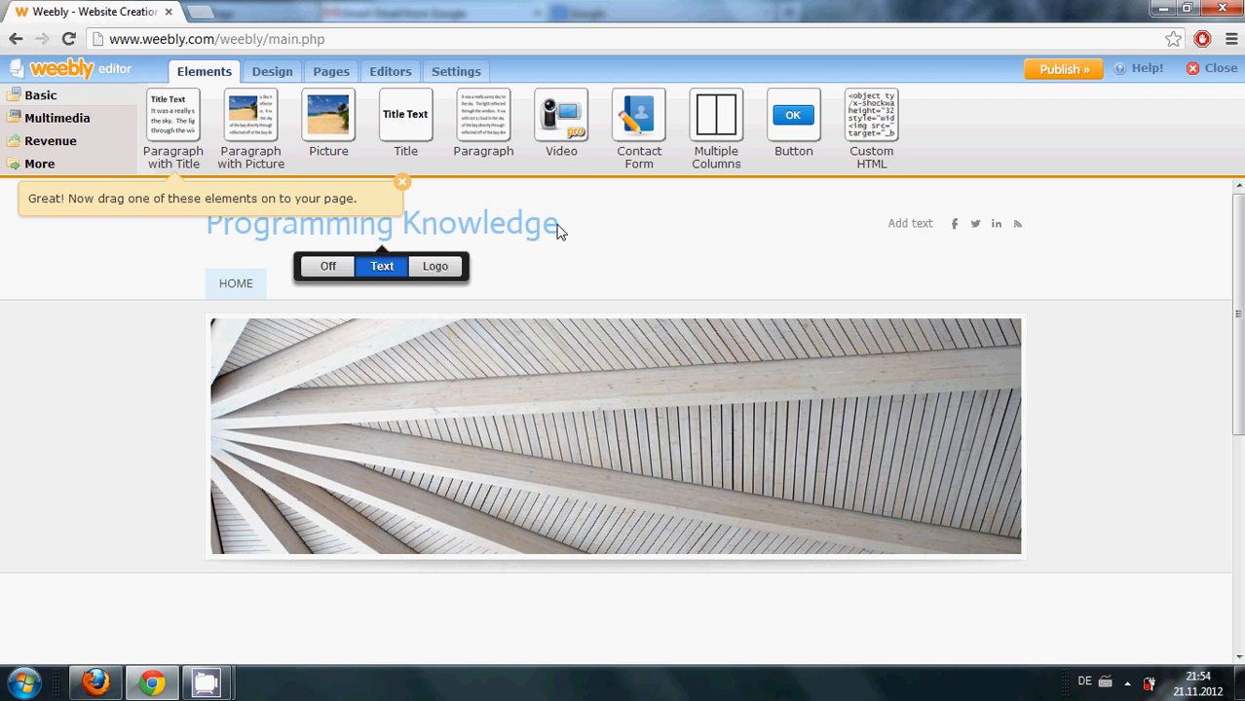